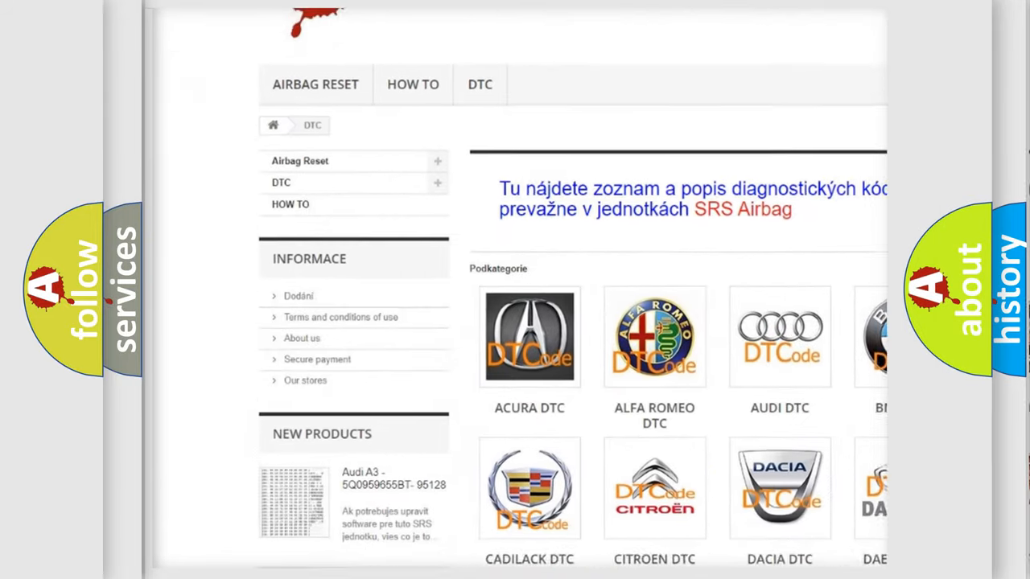
scroll(down, 3)
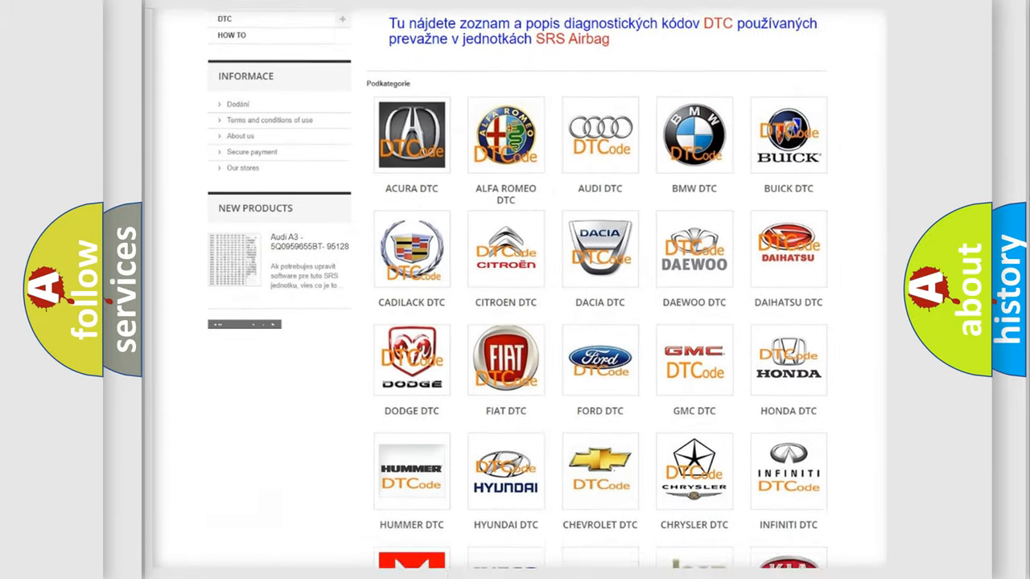
scroll(down, 3)
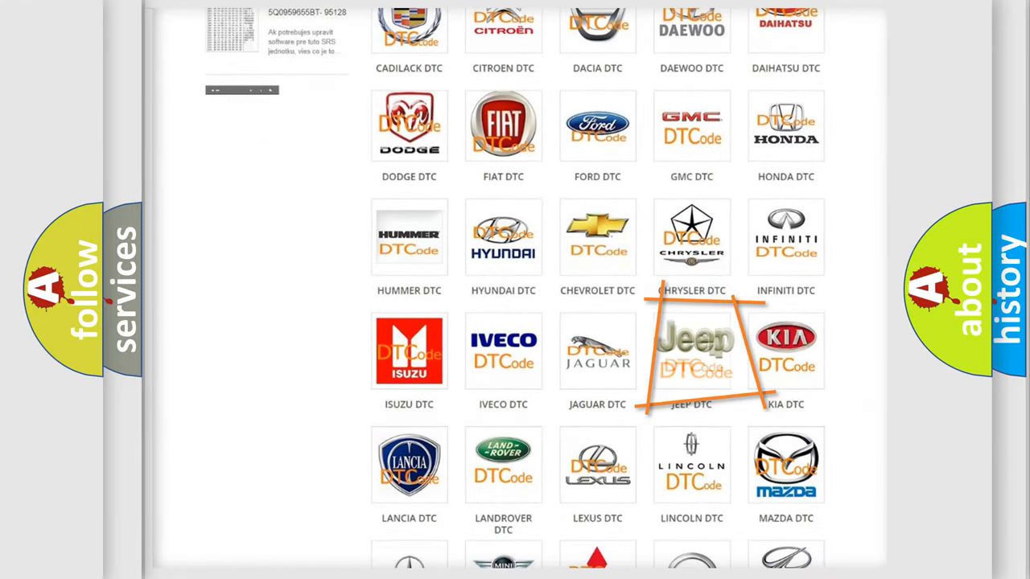